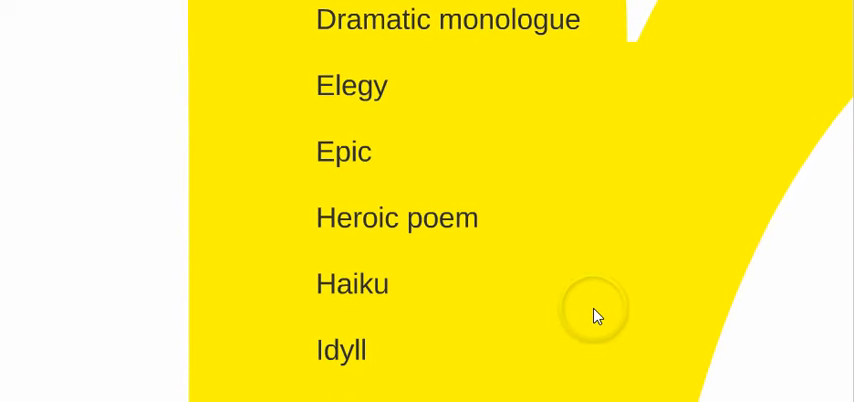
mouse_move(530, 324)
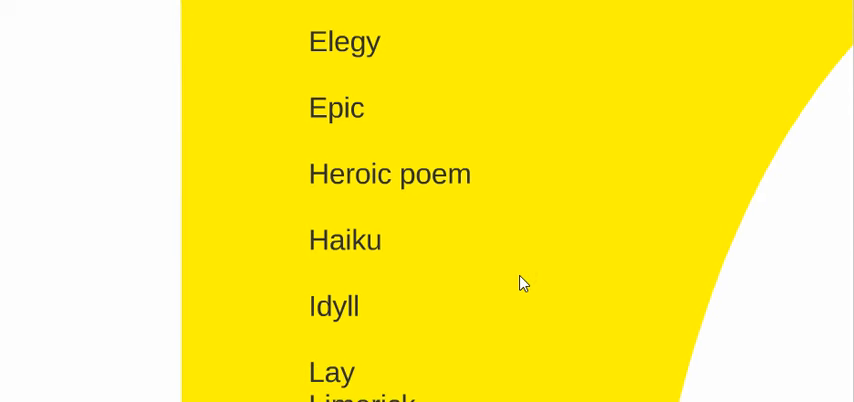
mouse_move(528, 286)
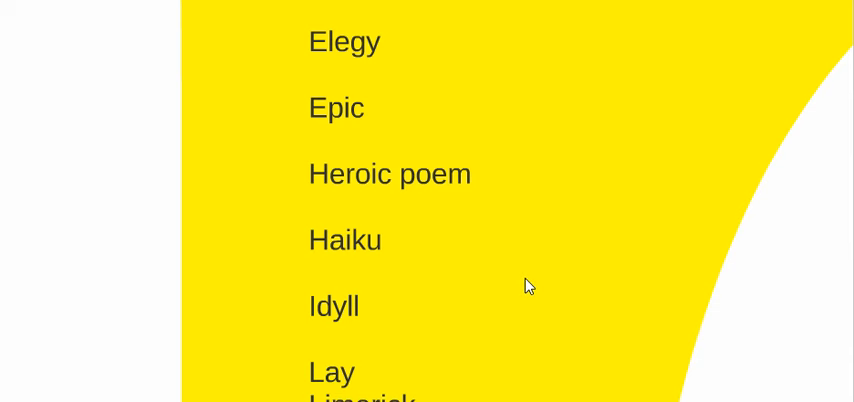